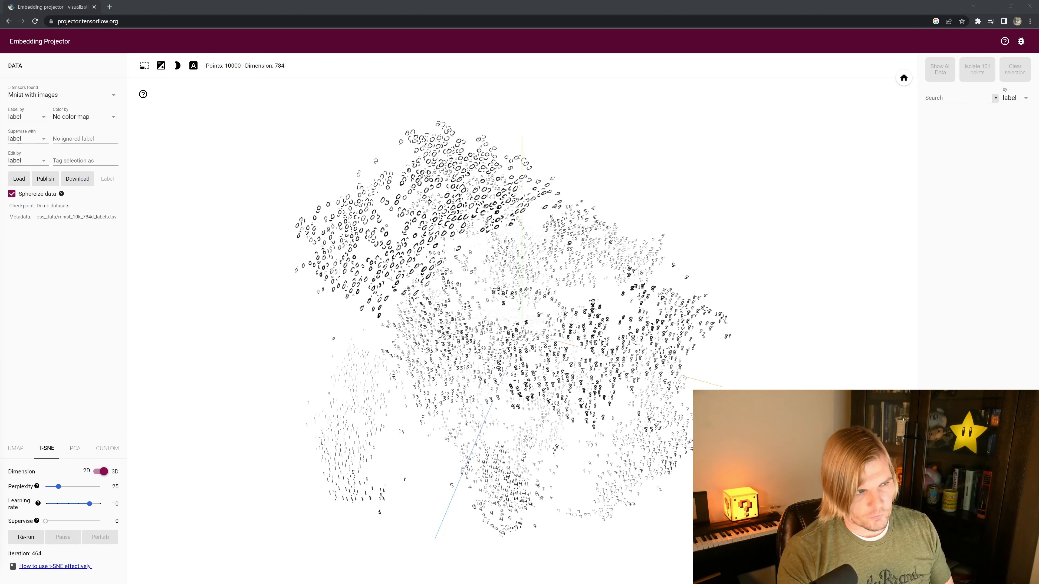
mouse_move(185, 230)
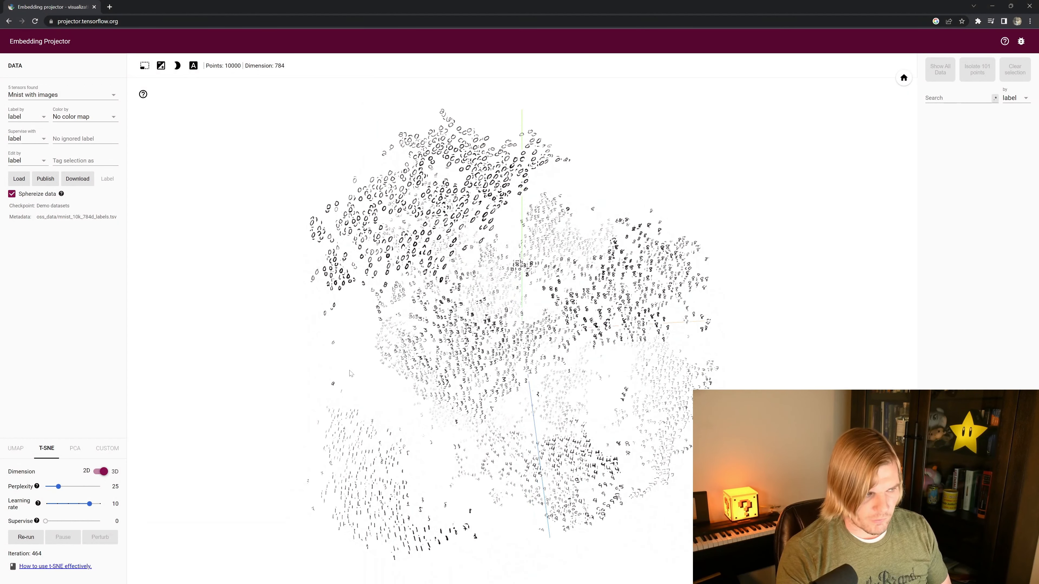
mouse_move(305, 336)
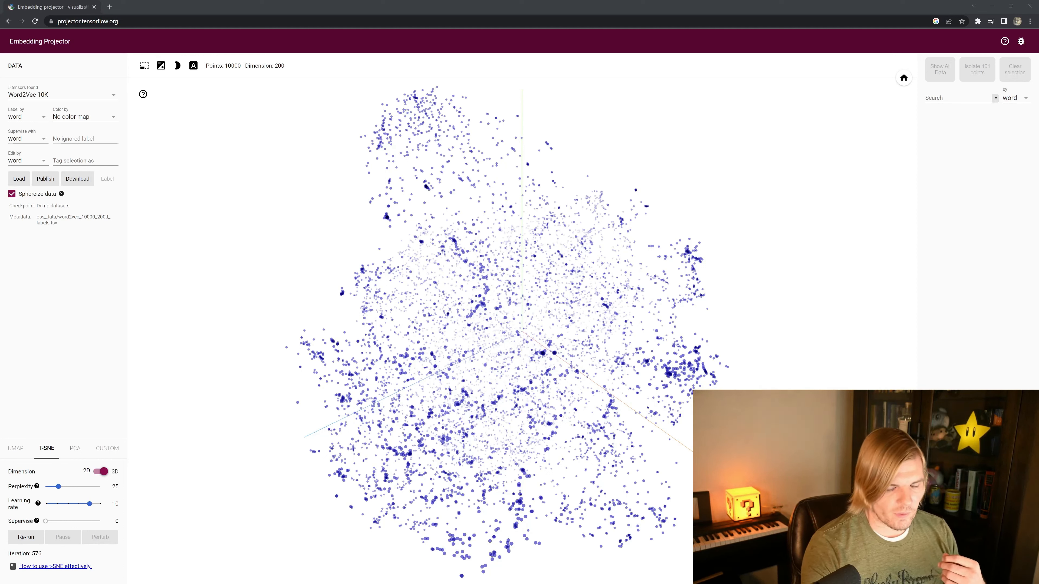
mouse_move(710, 254)
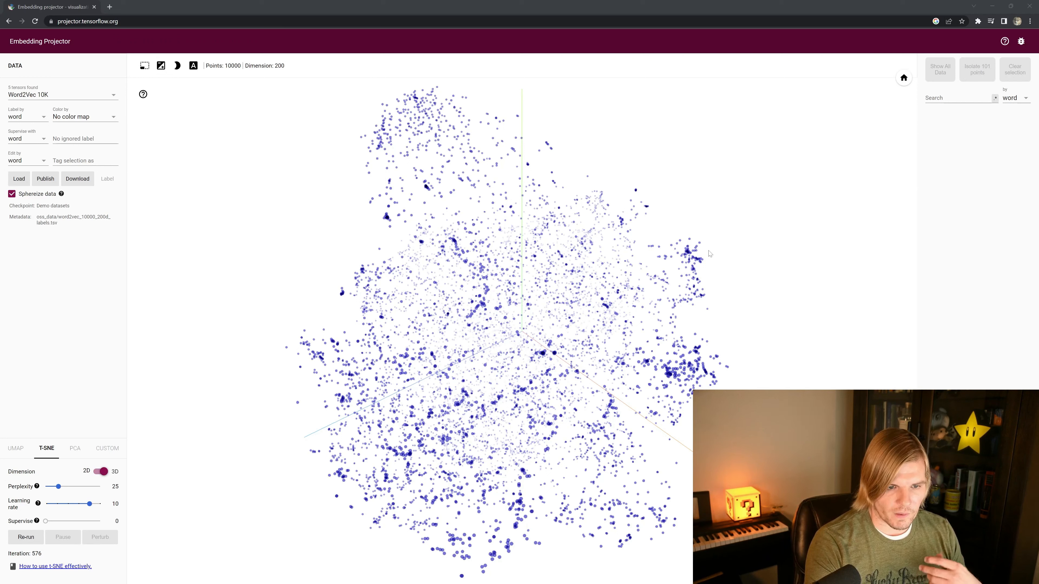
mouse_move(691, 251)
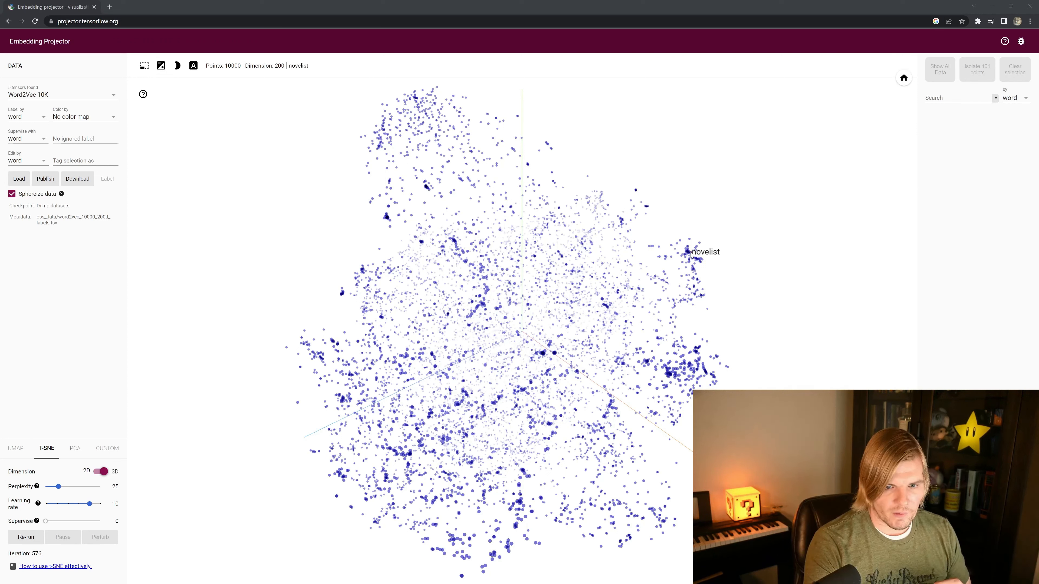
mouse_move(699, 255)
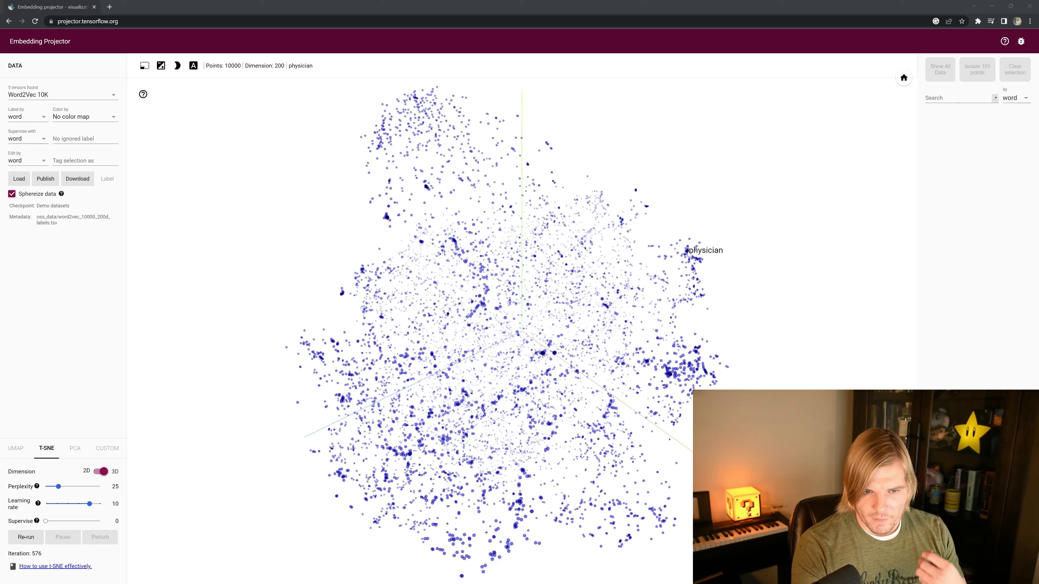
mouse_move(696, 255)
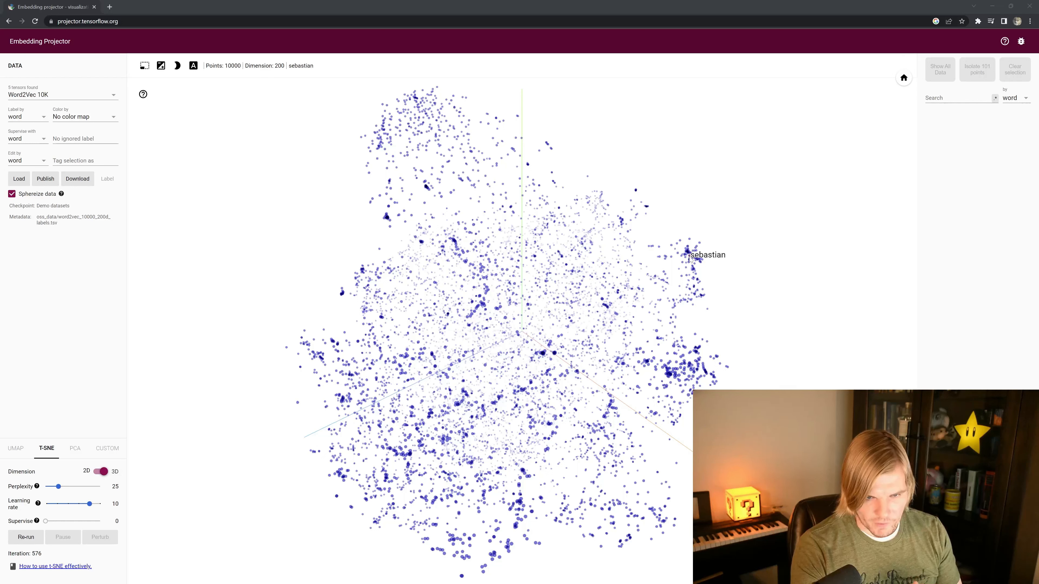
mouse_move(689, 254)
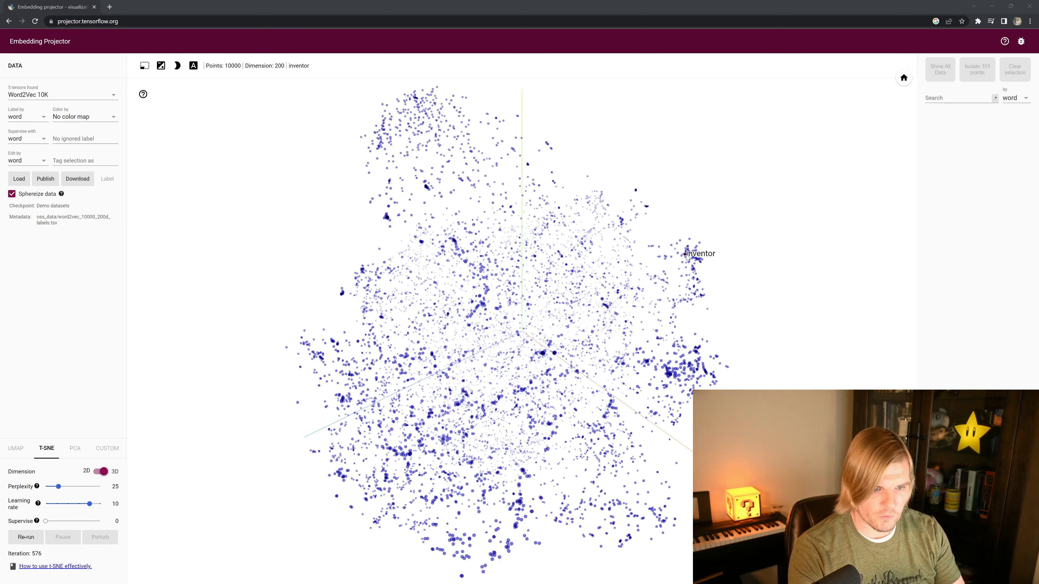
mouse_move(395, 117)
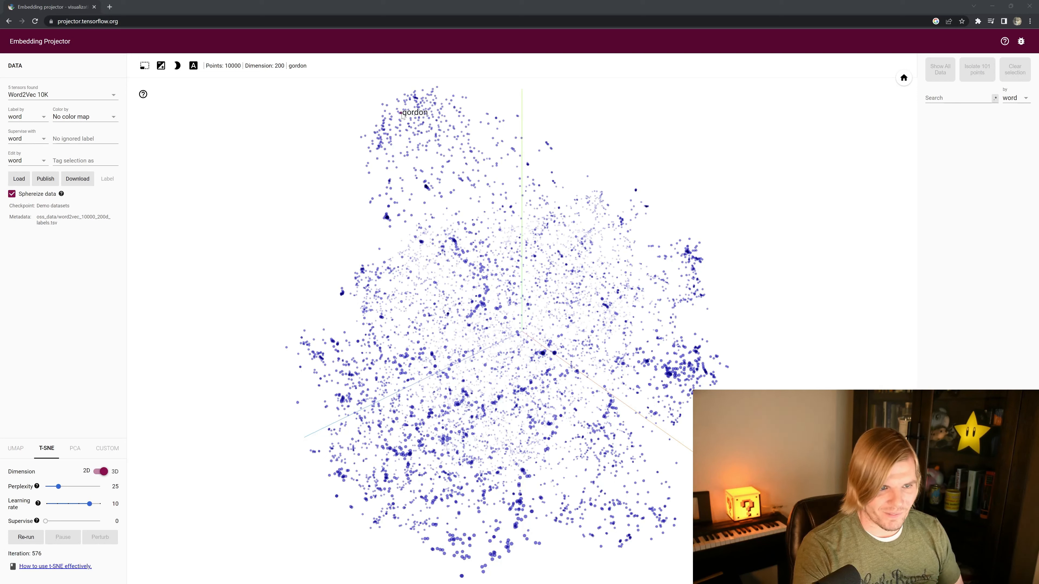
mouse_move(409, 111)
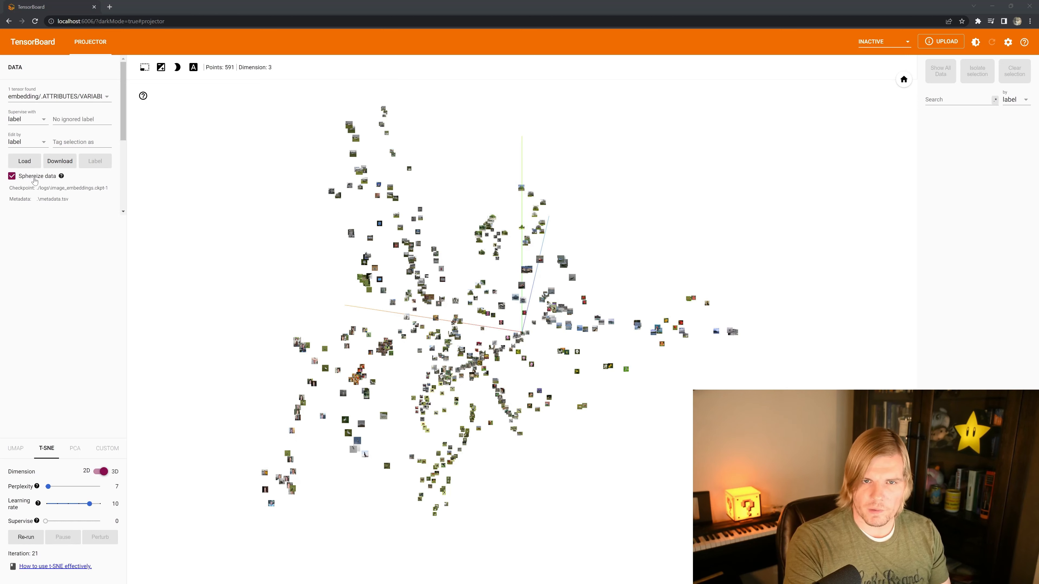
mouse_move(47, 448)
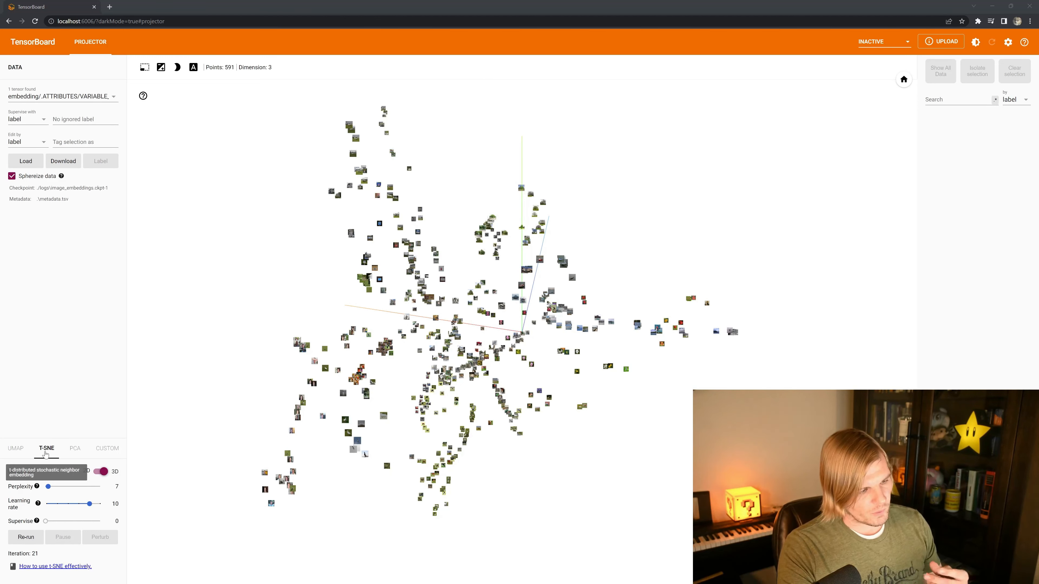
Re-run t-SNE on the 591 image embeddings so thumbnails form clusters
left_click(25, 537)
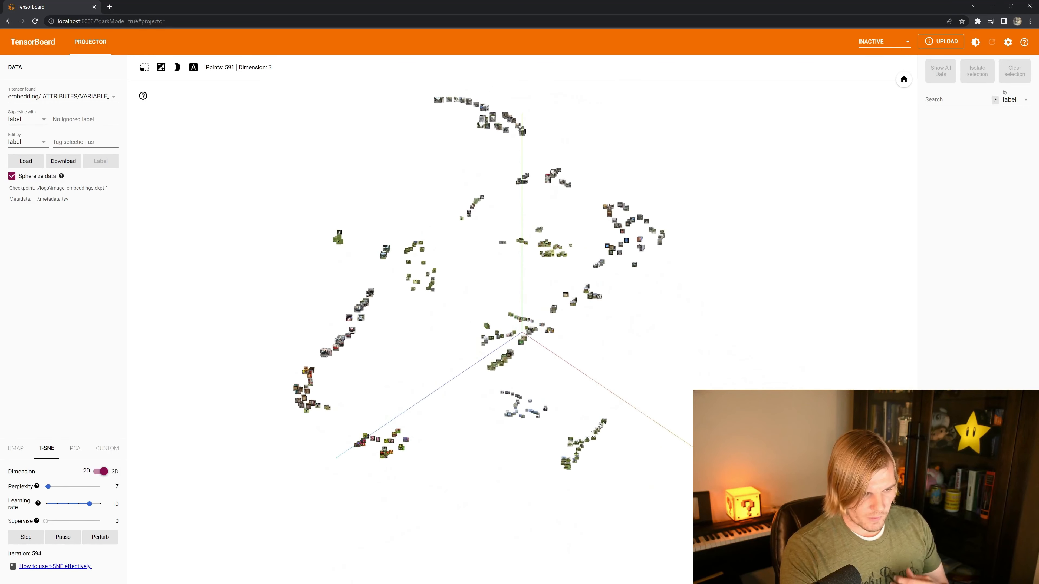
left_click(26, 536)
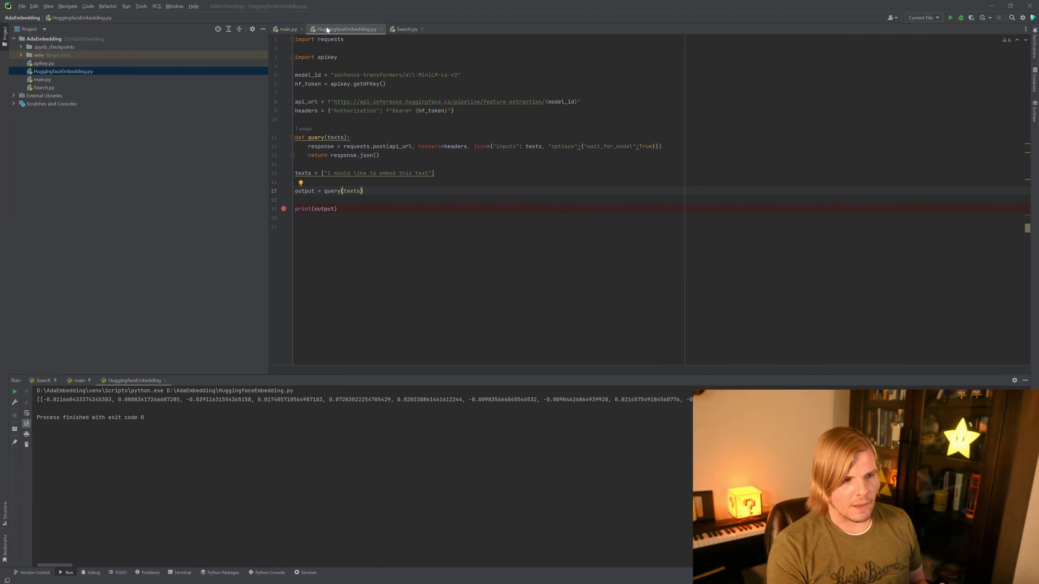
Flip between main.py (OpenAI ada) and HuggingfaceEmbedding.py, viewing each script's printed embedding vector
left_click(287, 29)
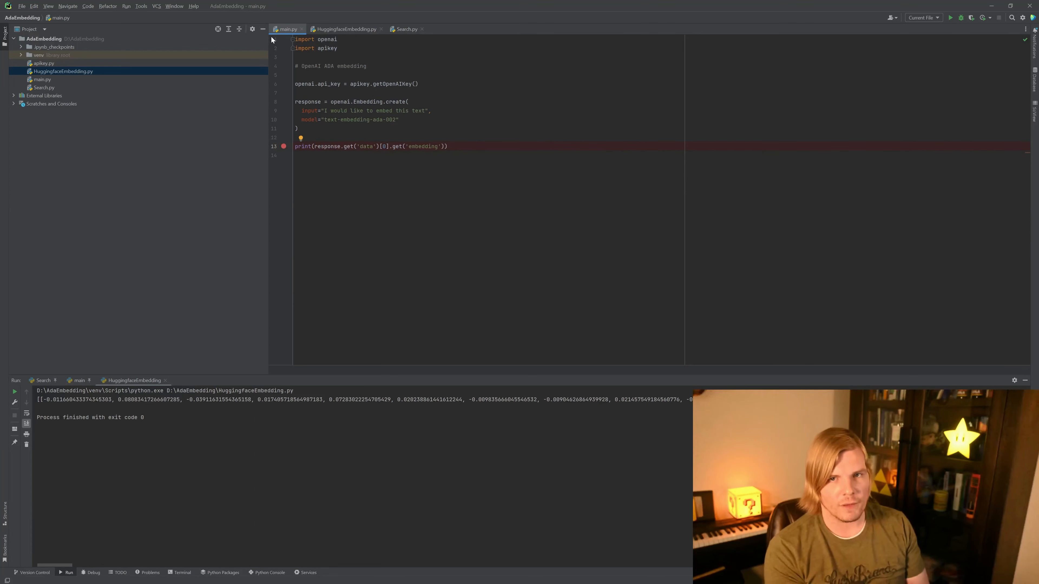
mouse_move(387, 31)
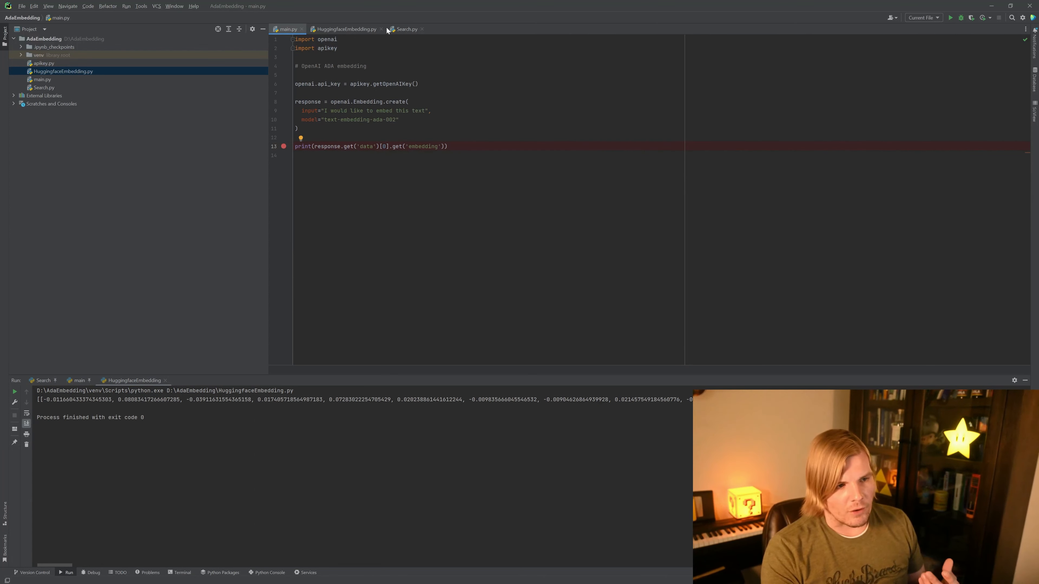
left_click(343, 28)
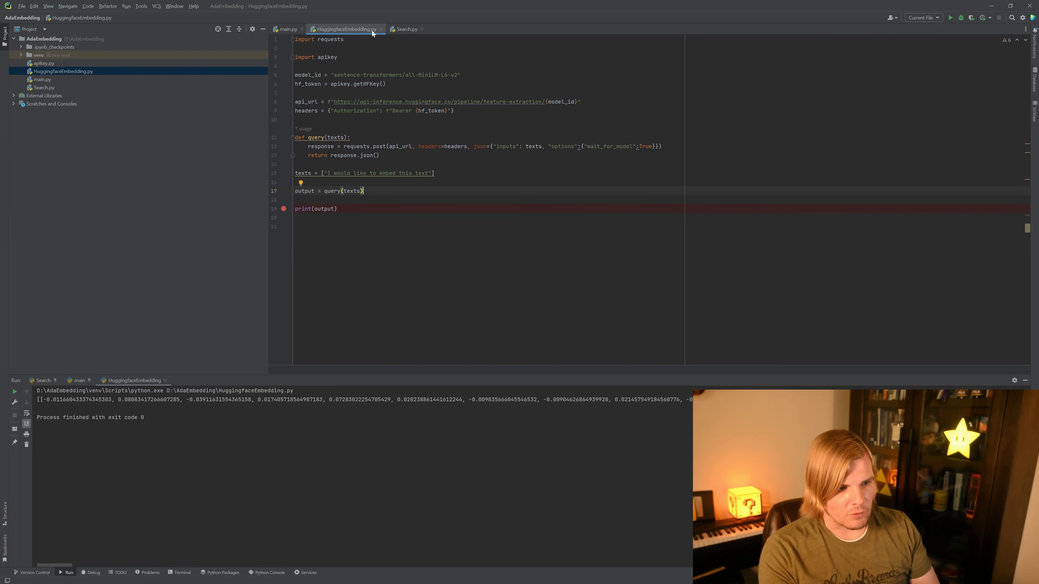
mouse_move(371, 33)
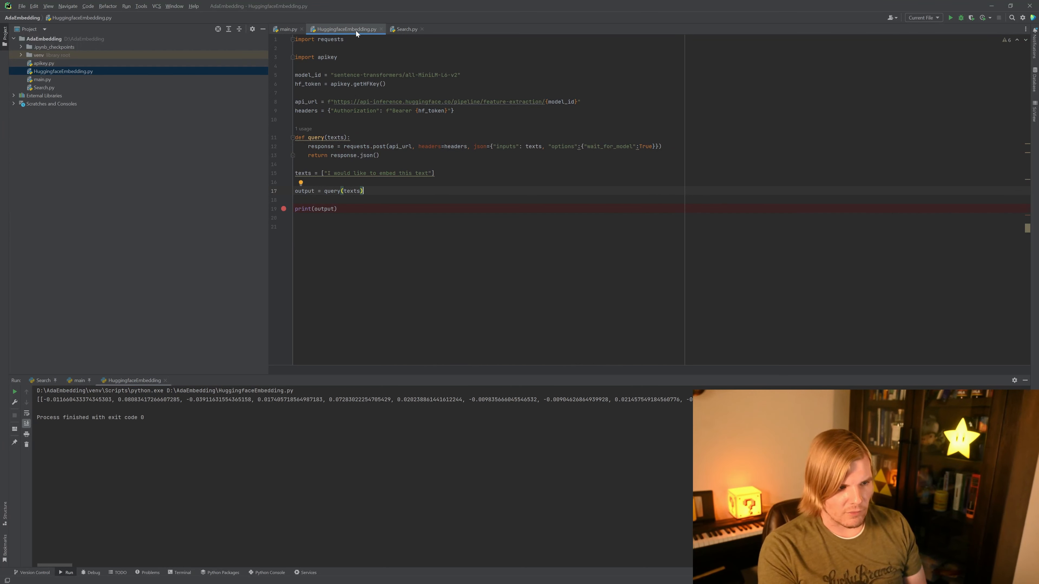
left_click(286, 28)
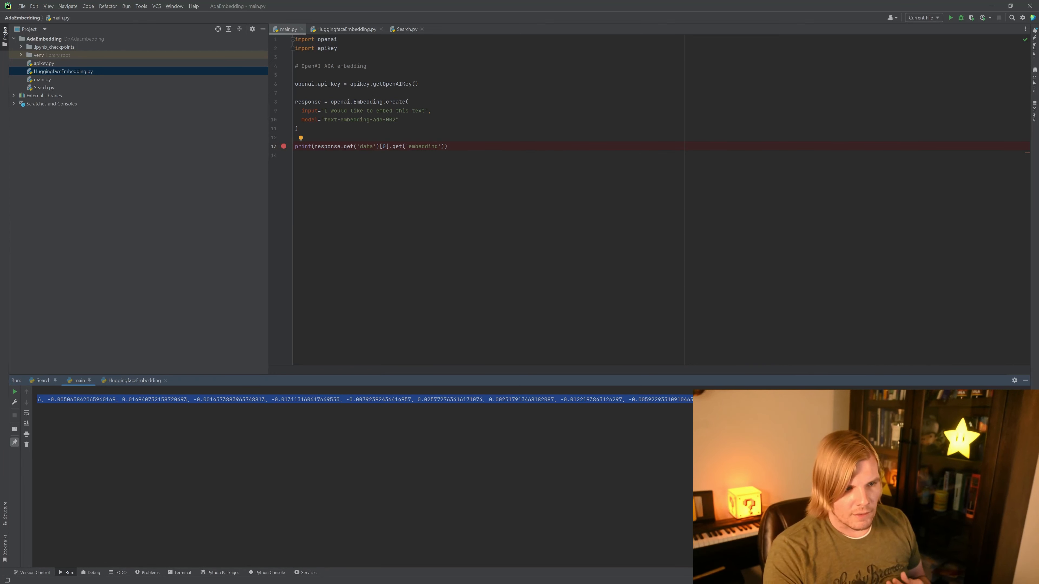
left_click(133, 380)
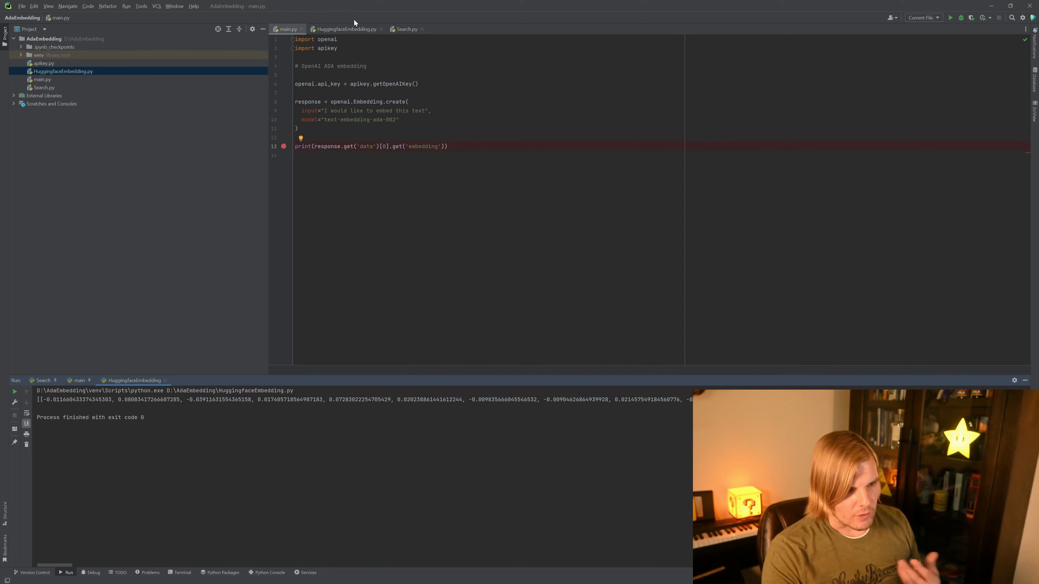
left_click(344, 29)
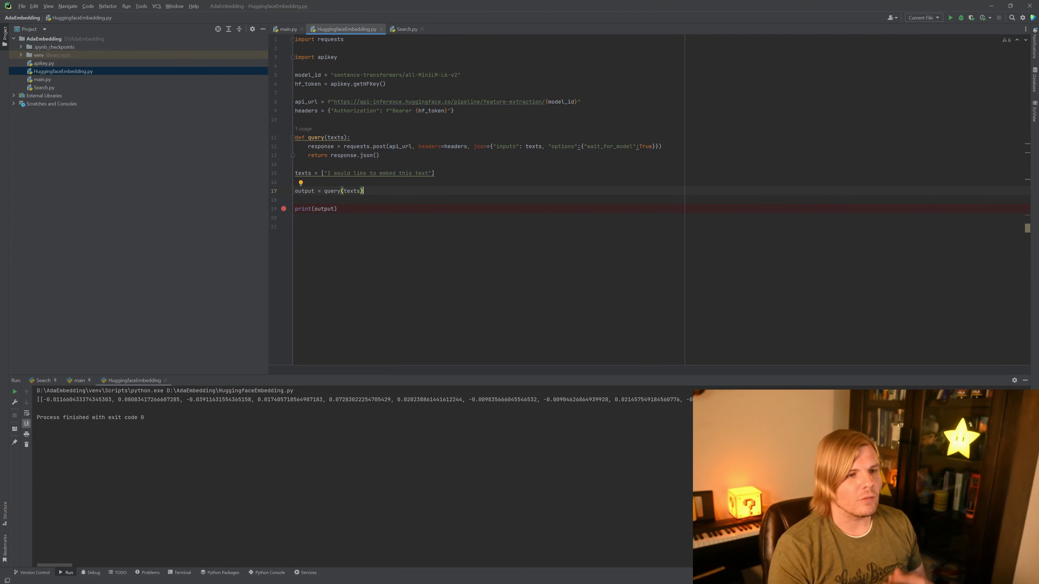
View Search.py and scroll through its GPT/embeddings Winter Olympics question-answering functions
left_click(405, 28)
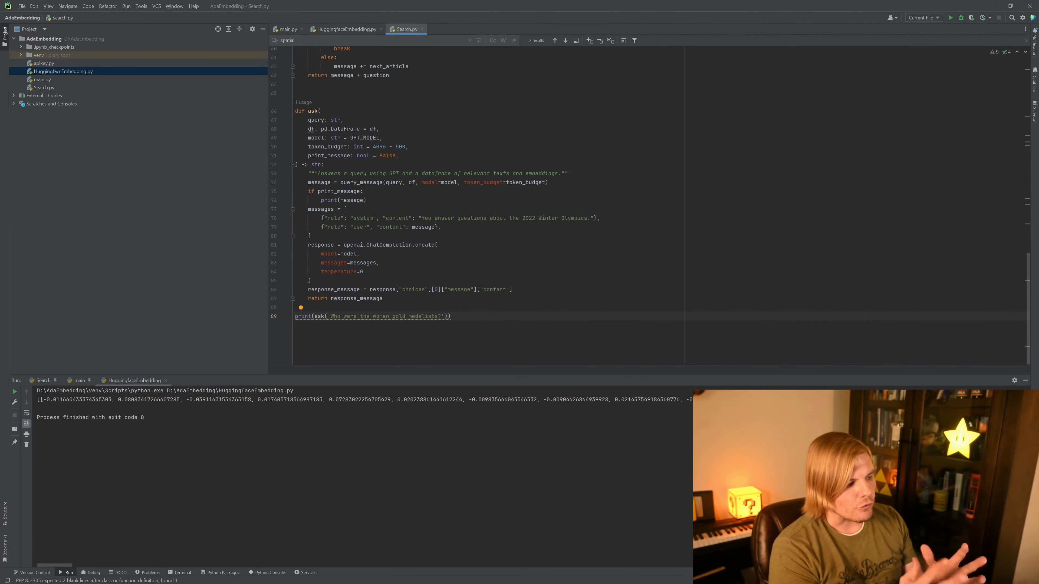
scroll("up", 3)
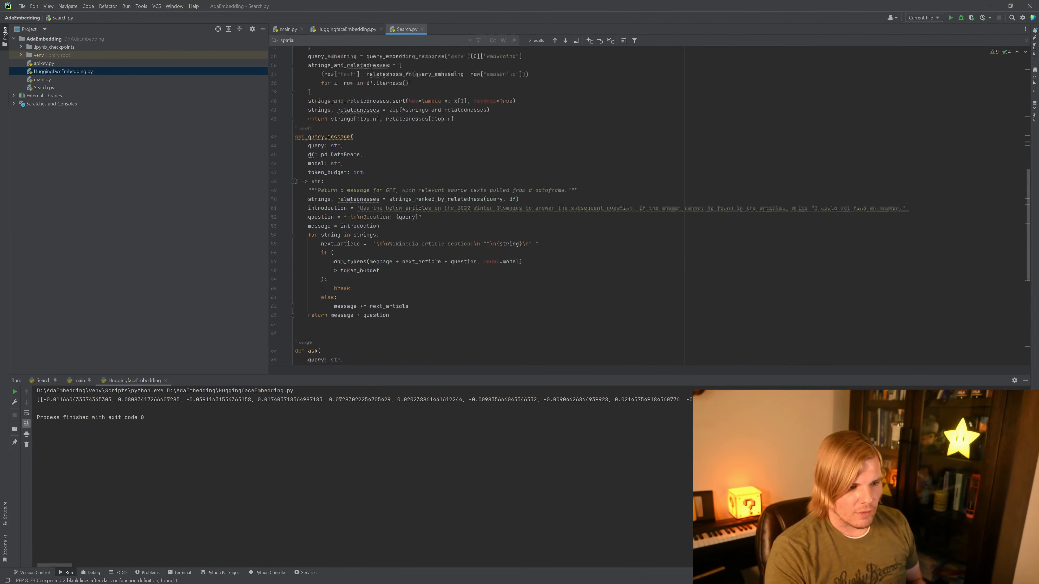
scroll("up", 3)
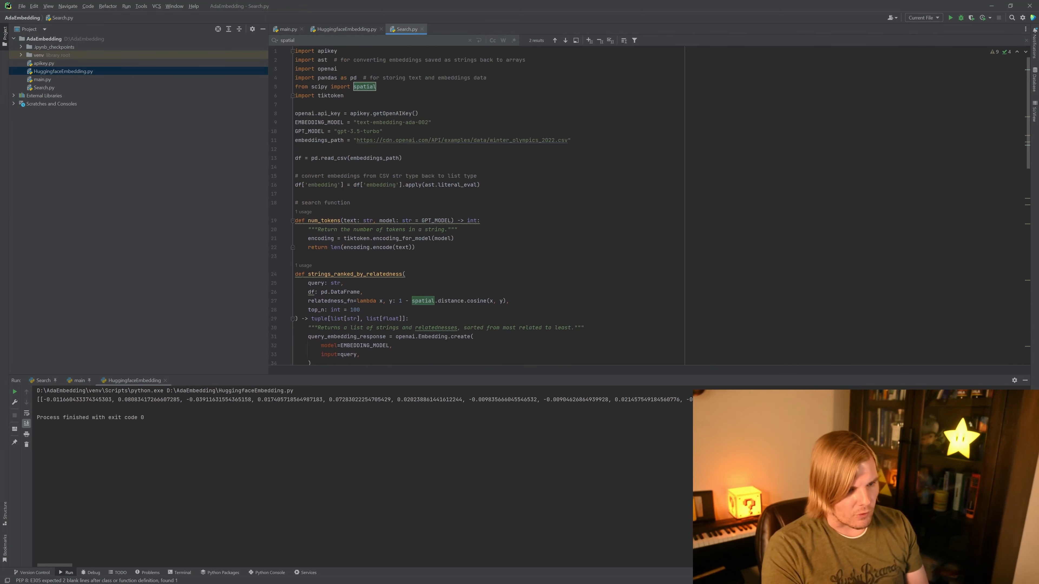
scroll("down", 3)
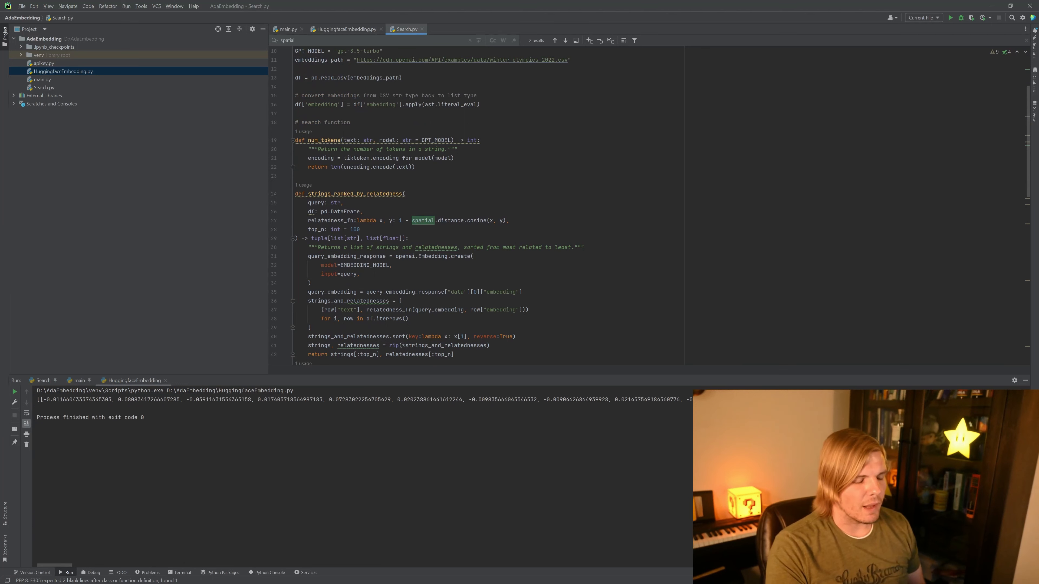
scroll("down", 3)
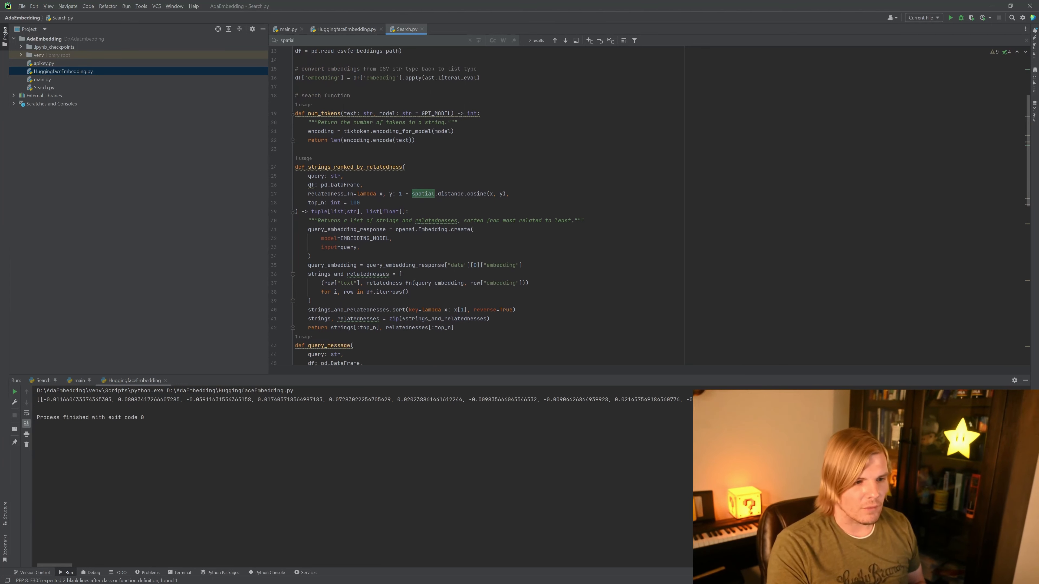
scroll("down", 3)
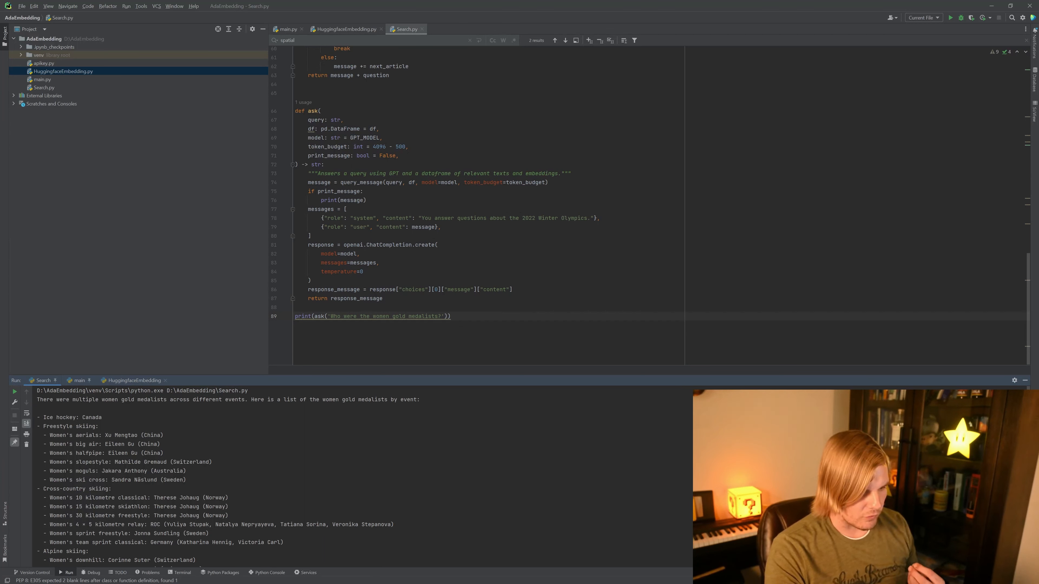
Scroll the run output through GPT's women gold medalists list to alpine skiing and snowboarding
scroll("down", 3)
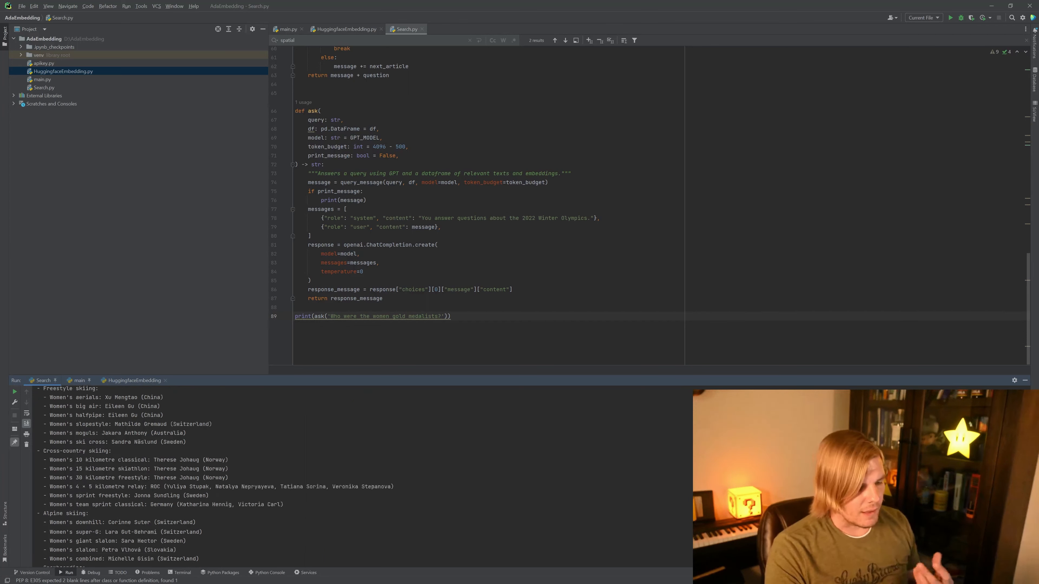
scroll("down", 3)
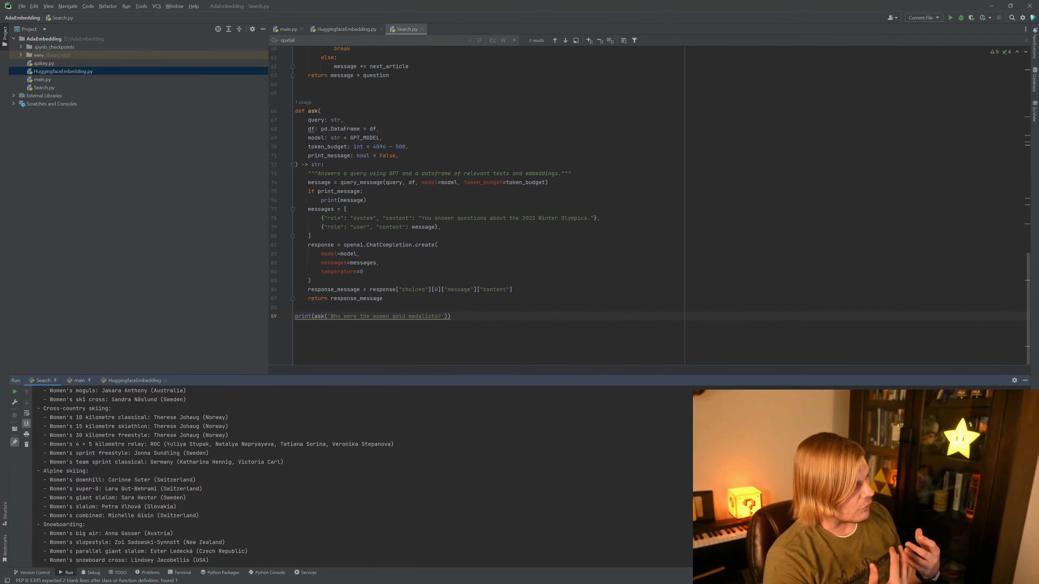